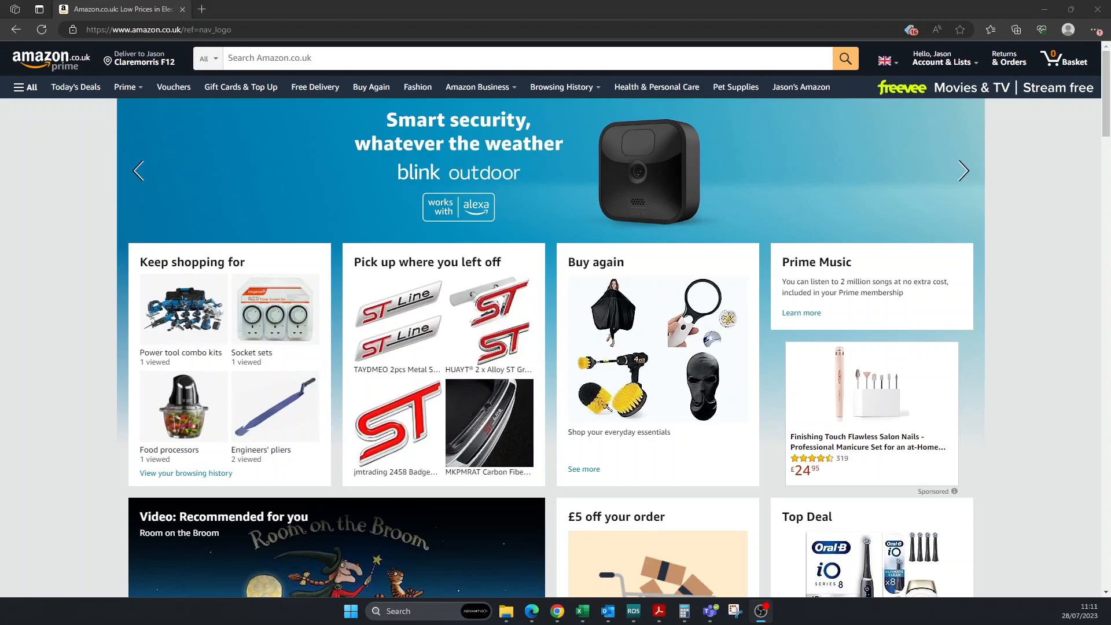
mouse_move(407, 217)
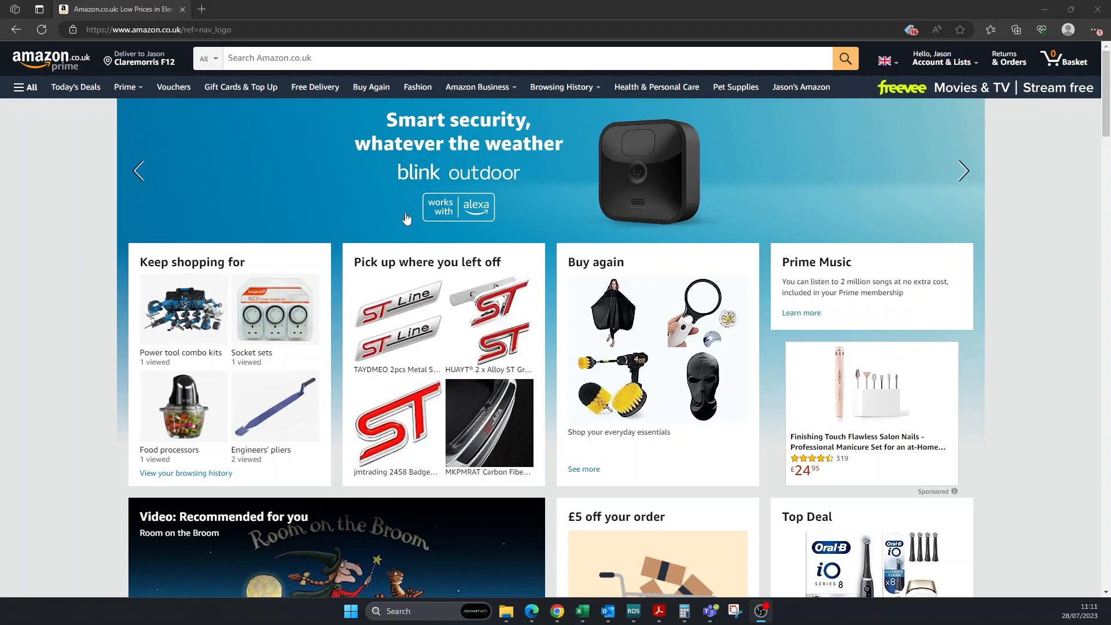
mouse_move(427, 147)
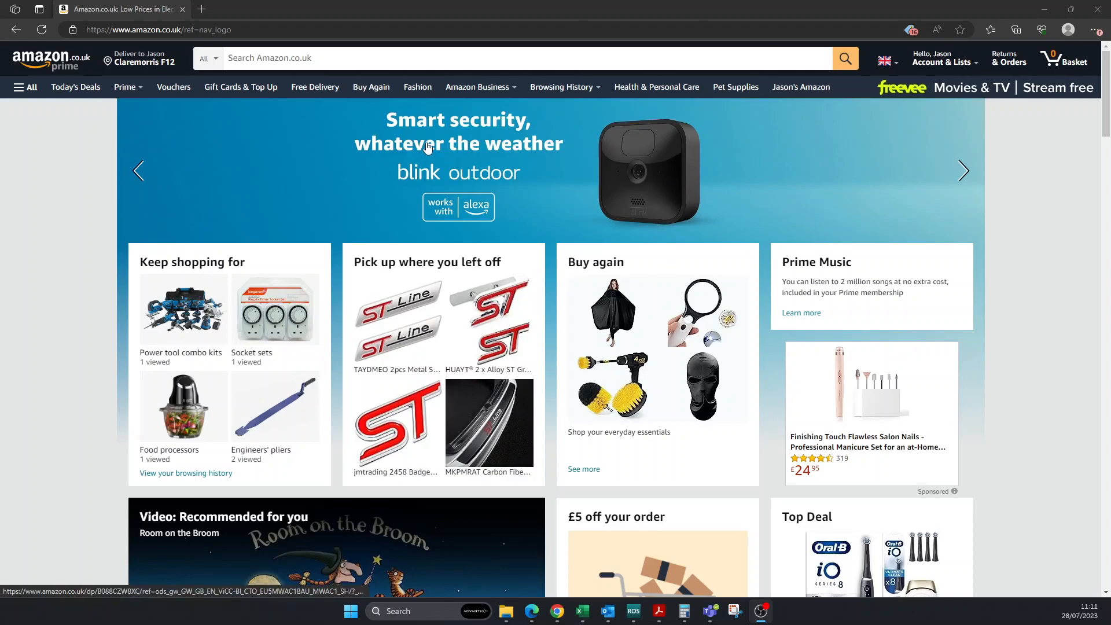
Step: Go to the Your Account page from the Account & Lists menu
left_click(941, 58)
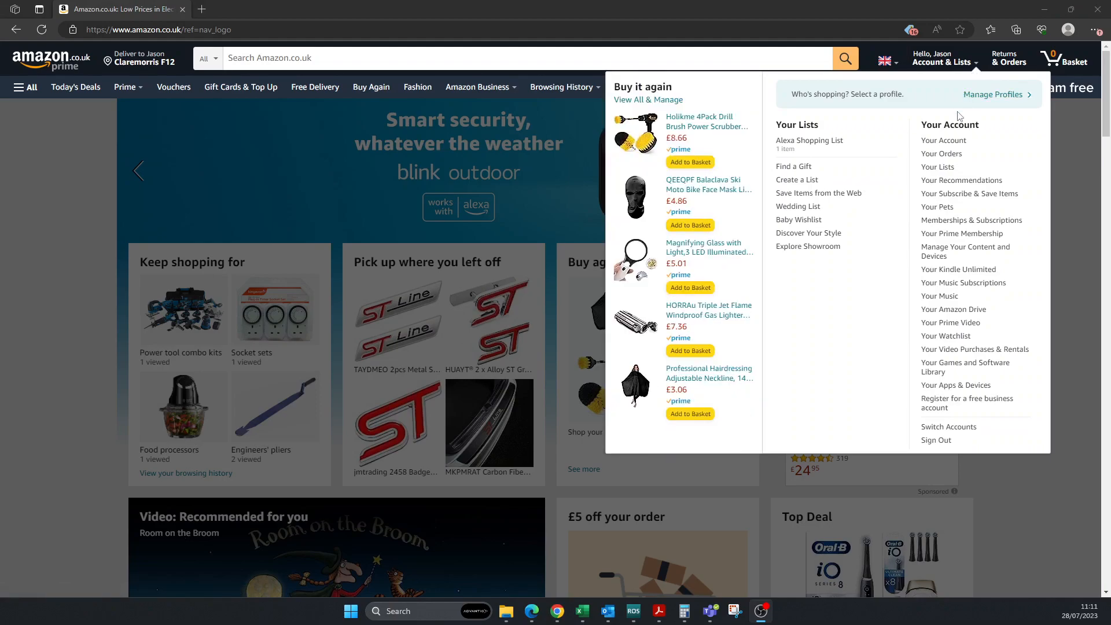
mouse_move(943, 140)
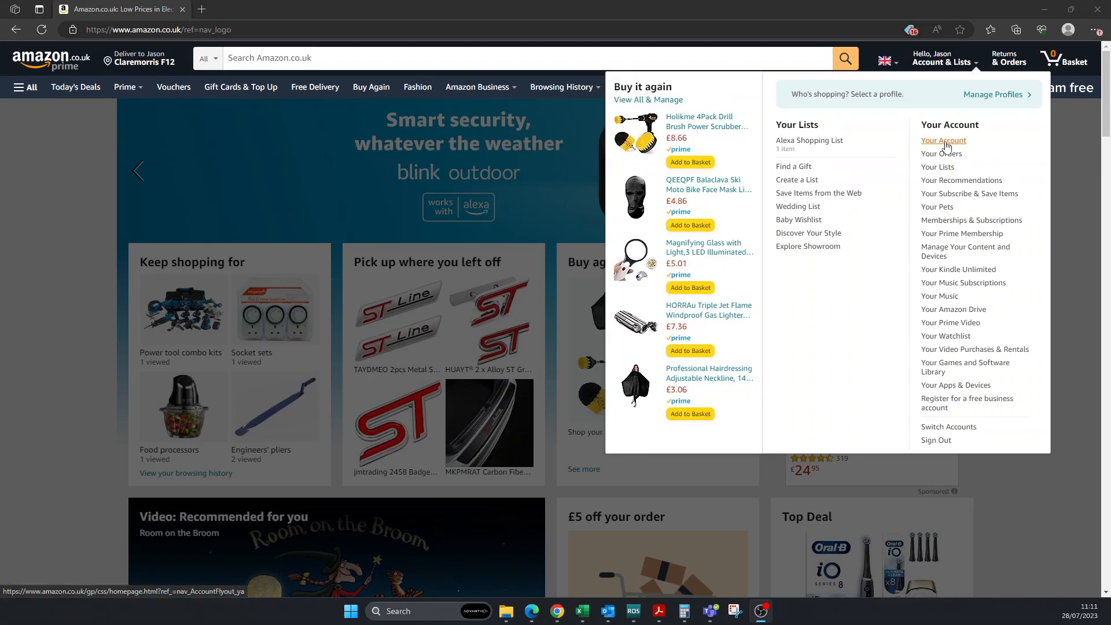
left_click(943, 140)
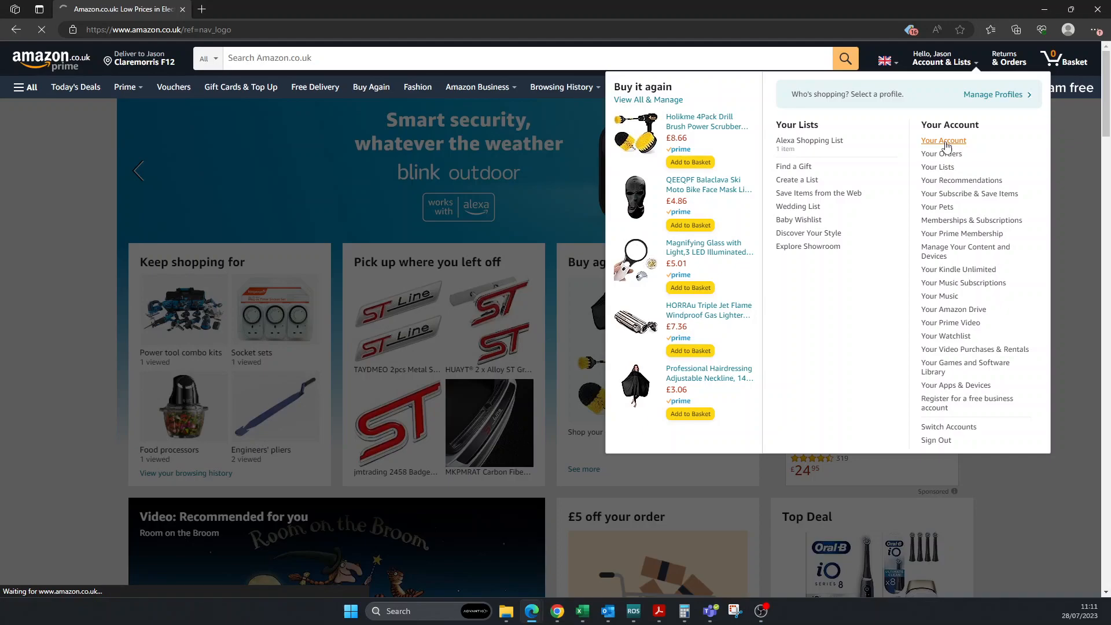
left_click(943, 140)
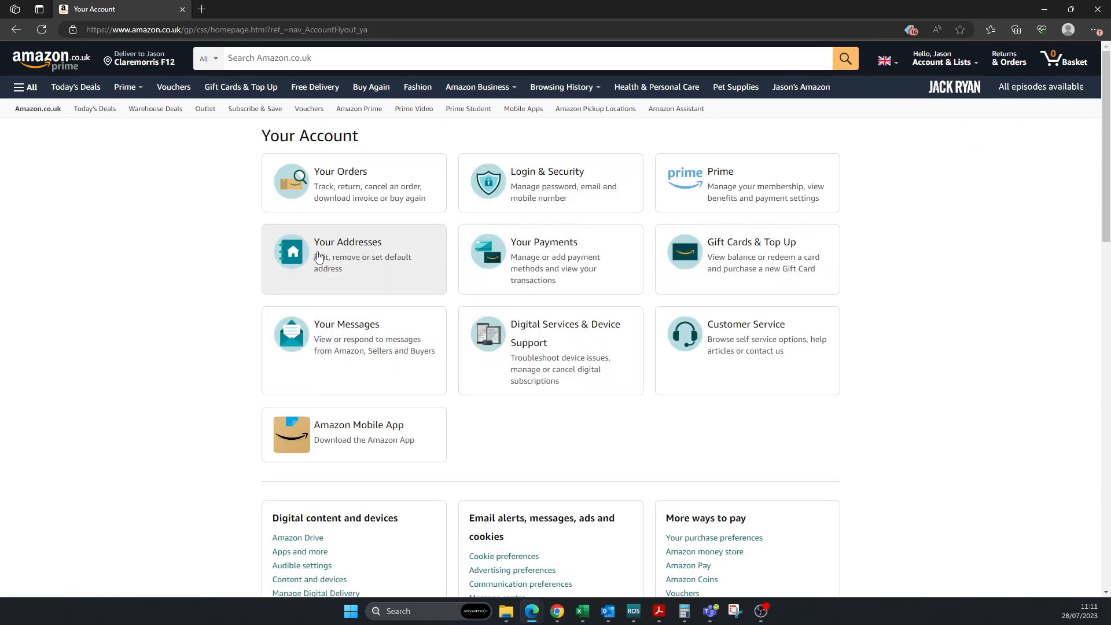
mouse_move(339, 275)
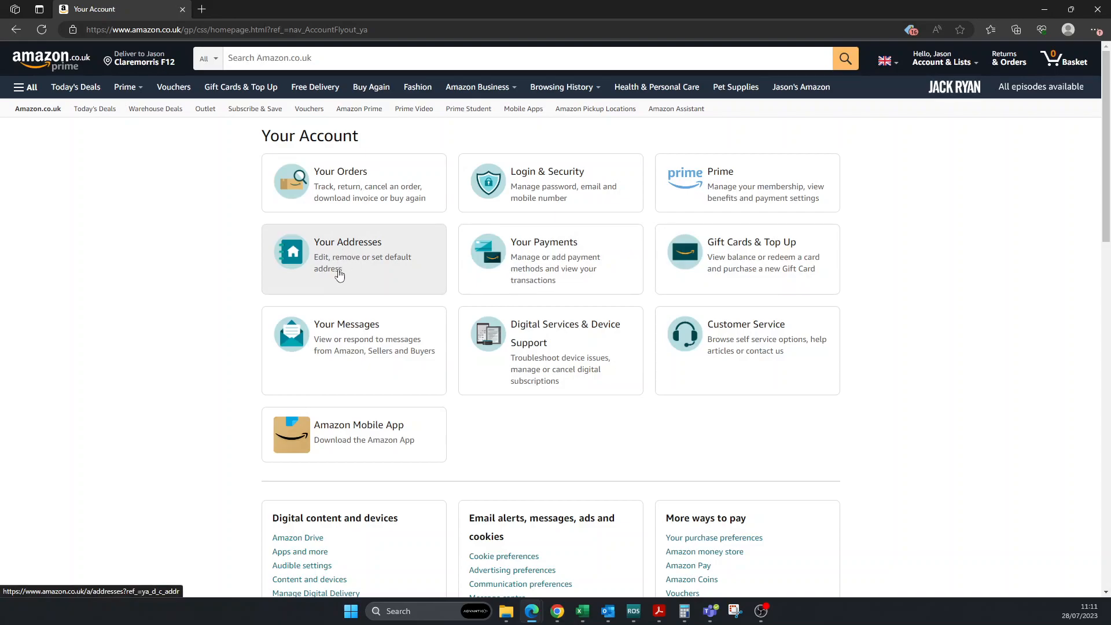
mouse_move(386, 276)
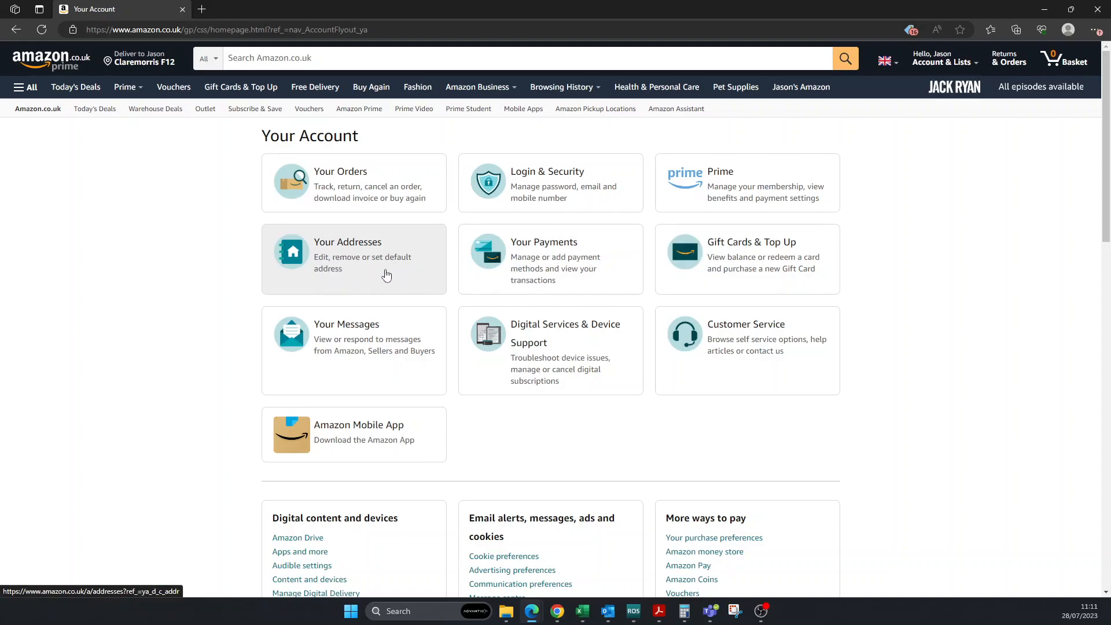
Step: Go to Your Addresses to see the saved delivery address cards
left_click(347, 258)
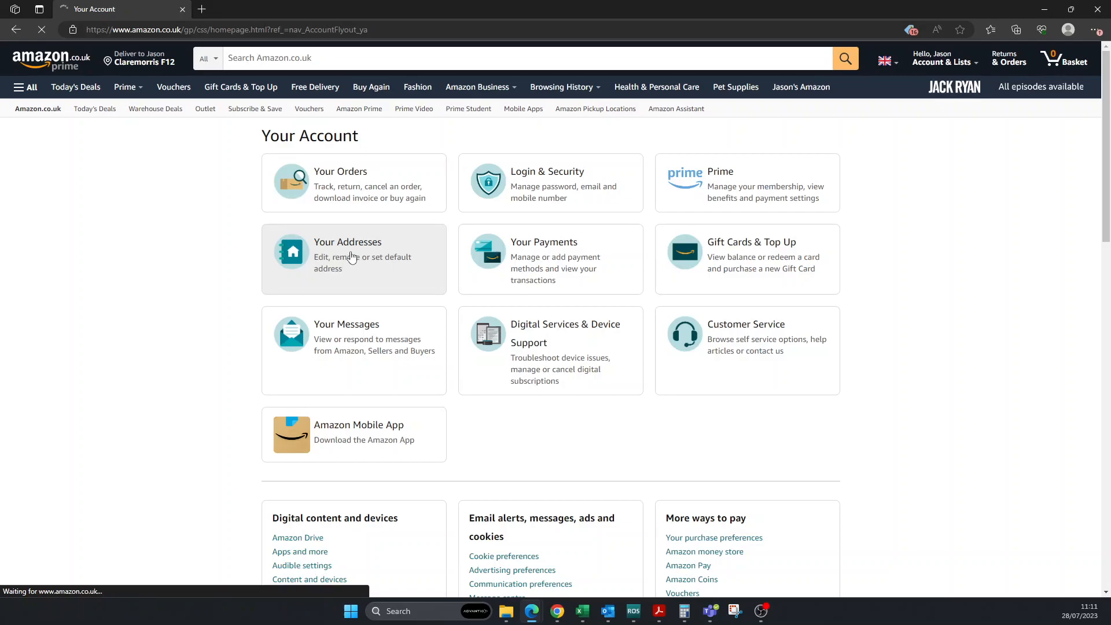
left_click(348, 255)
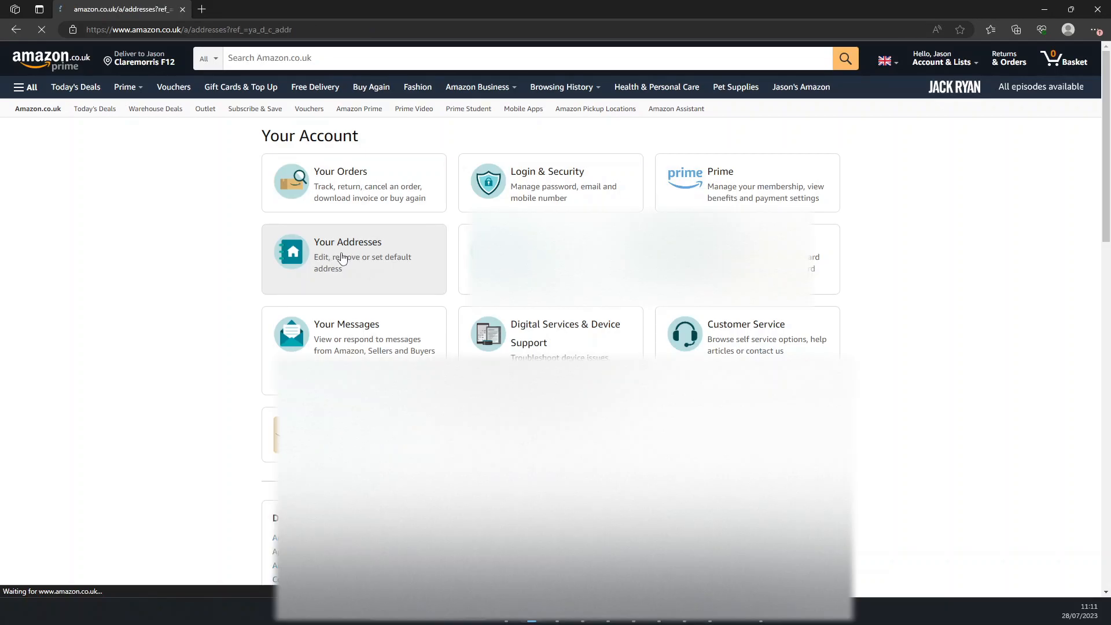
left_click(347, 254)
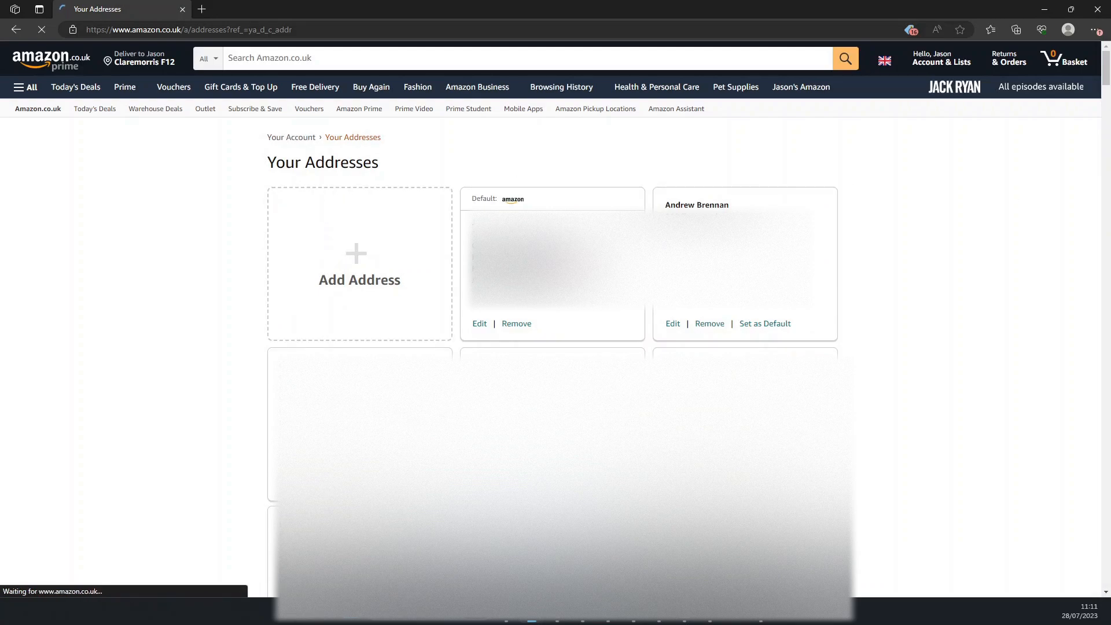
mouse_move(798, 135)
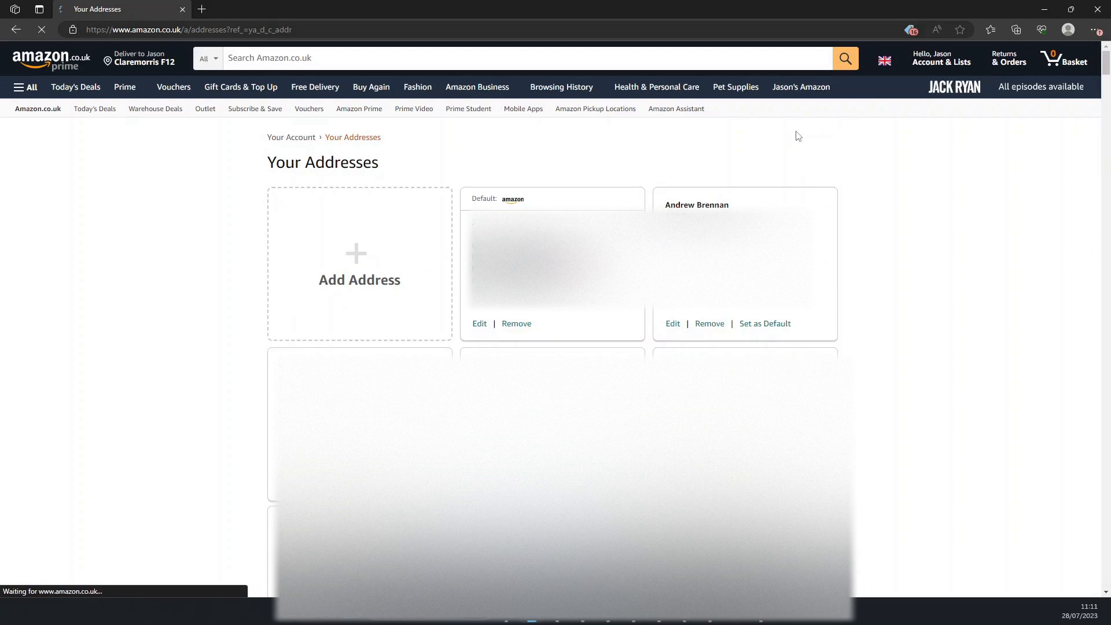
mouse_move(918, 213)
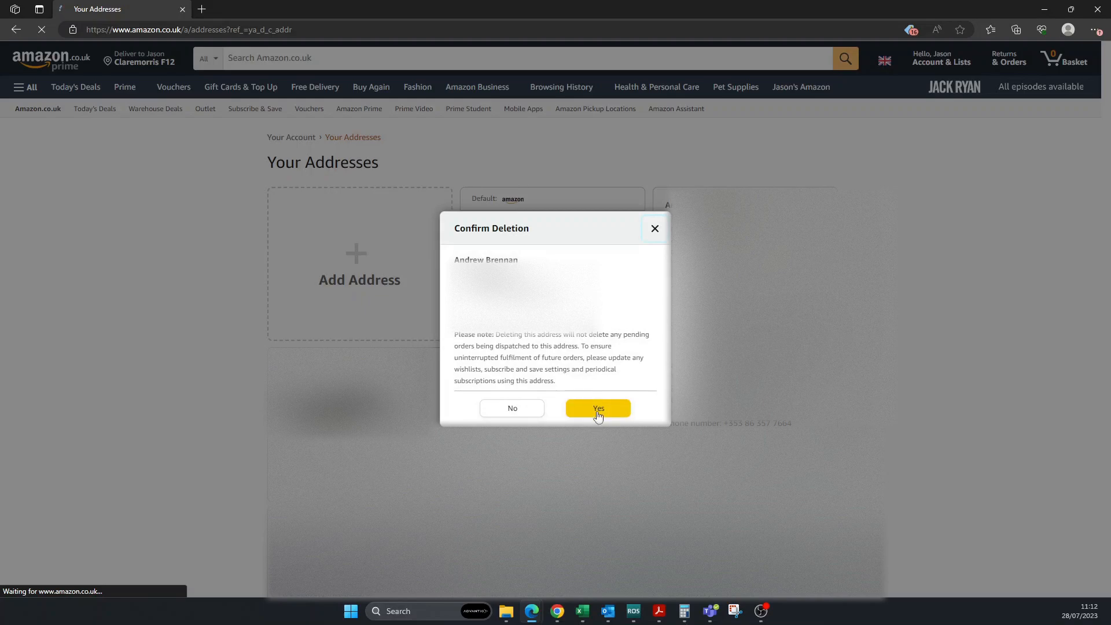
Step: Confirm Yes in the Confirm Deletion dialog for the second saved address
left_click(597, 409)
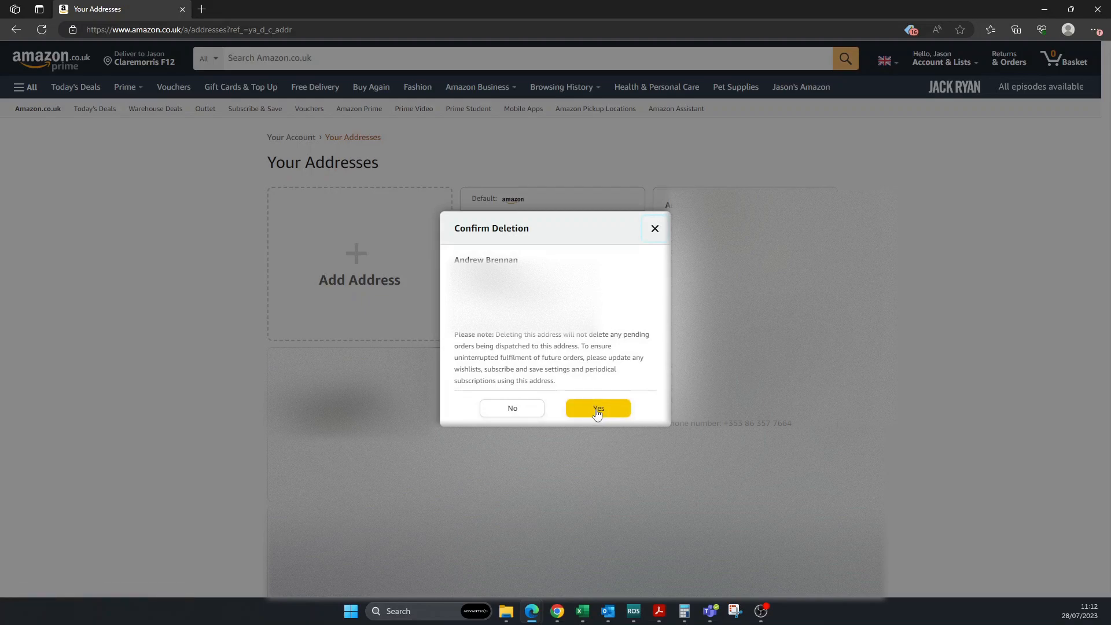
left_click(598, 408)
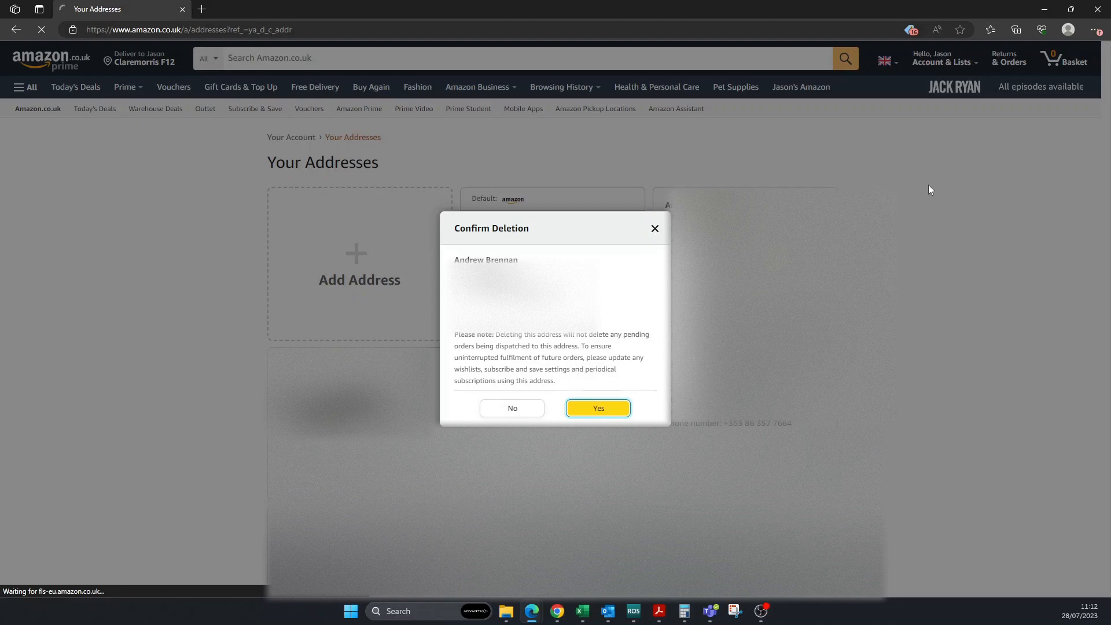
mouse_move(935, 187)
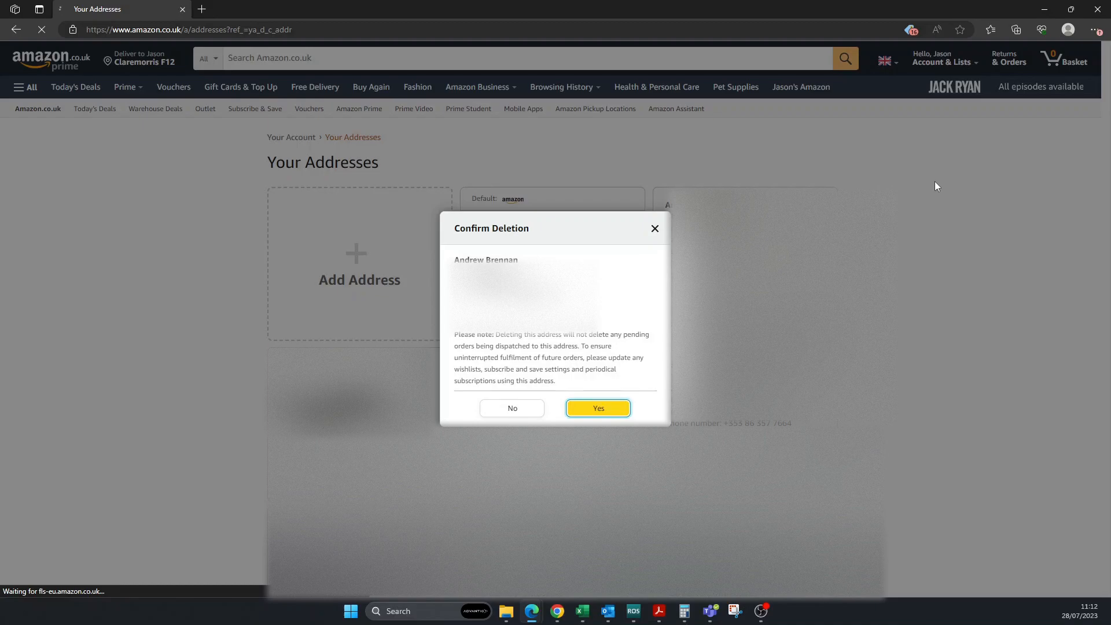
left_click(597, 407)
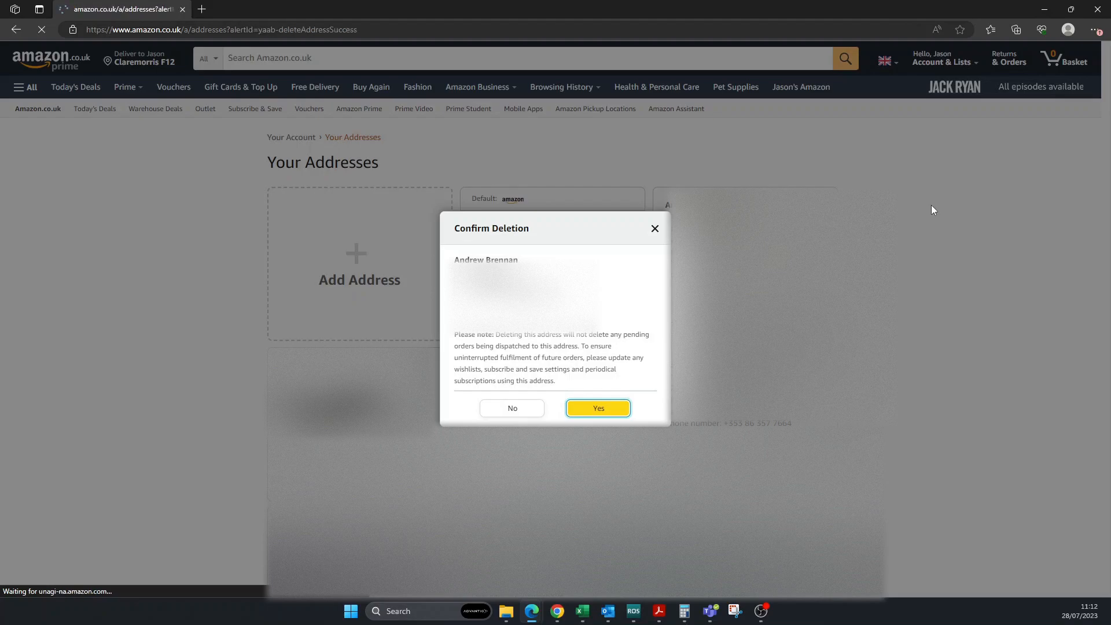
Step: Let Your Addresses reload showing the 'Address deleted' confirmation
left_click(597, 407)
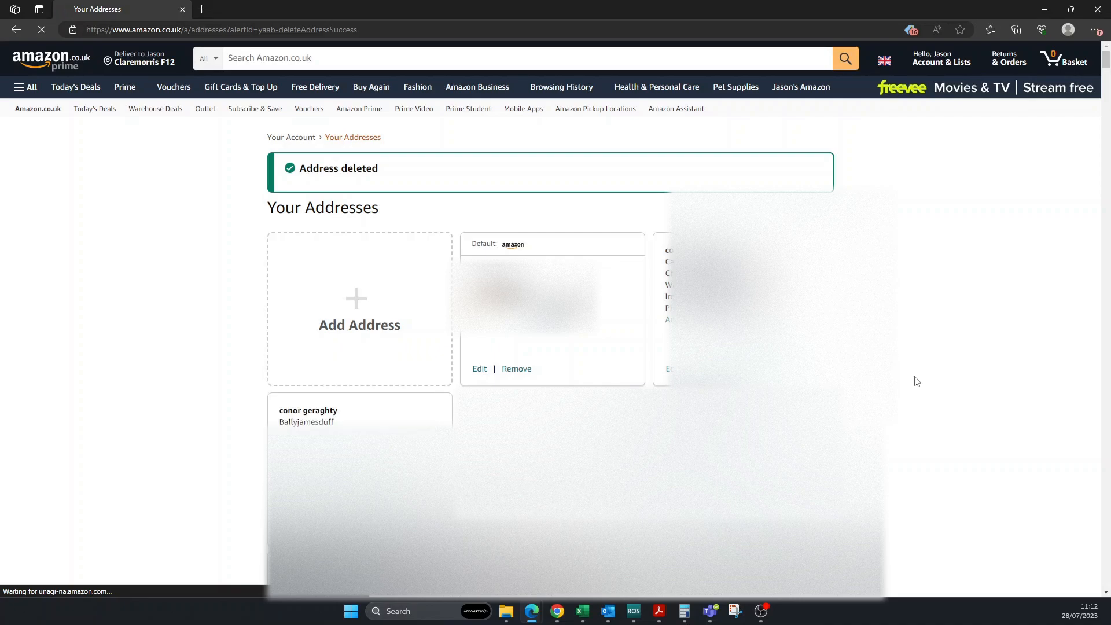
mouse_move(42, 160)
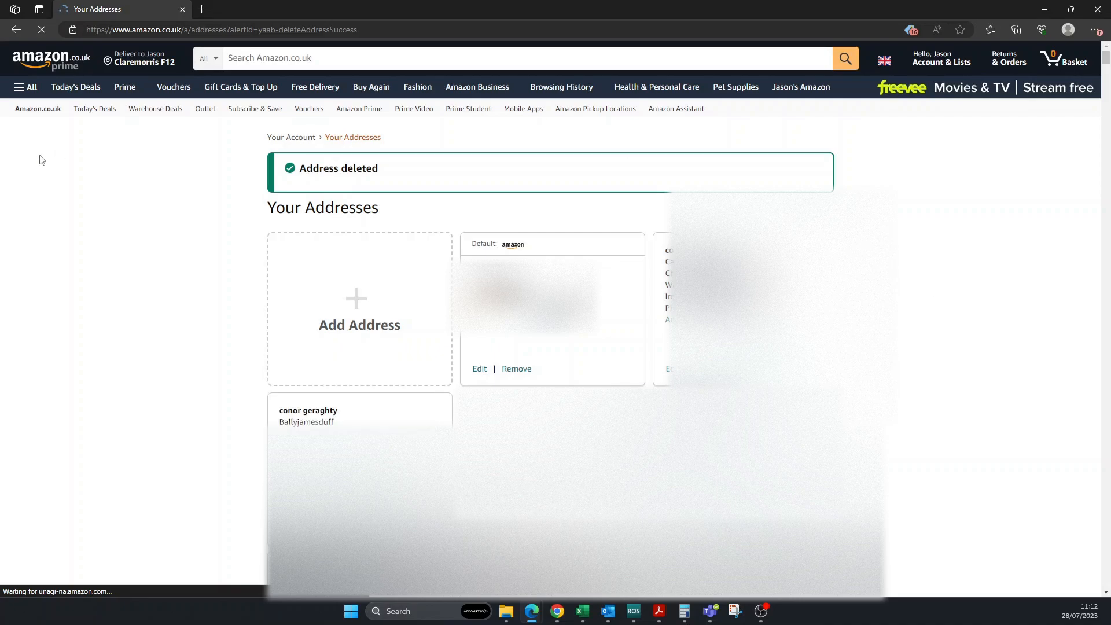